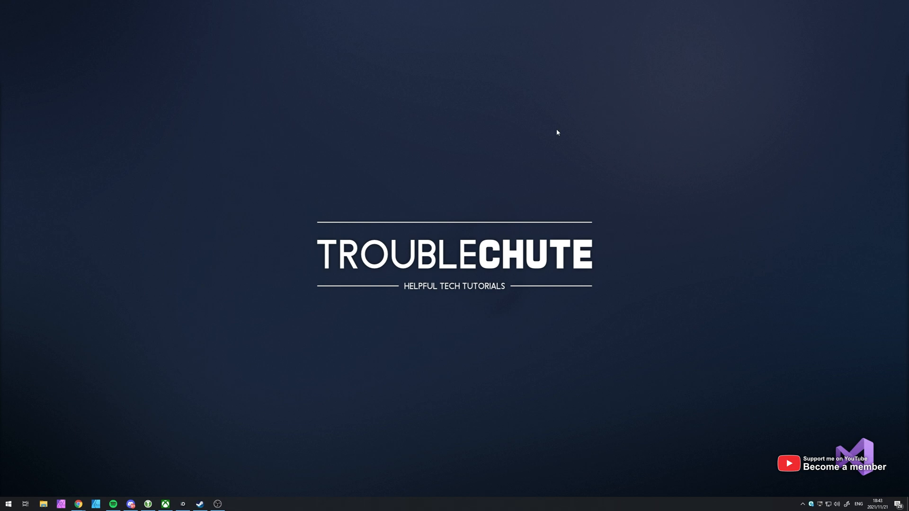
pyautogui.moveTo(563, 148)
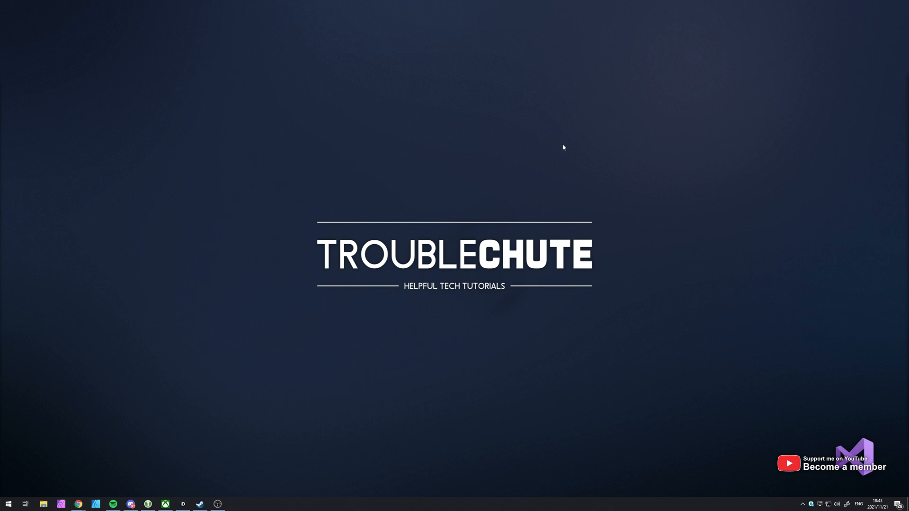
pyautogui.moveTo(576, 186)
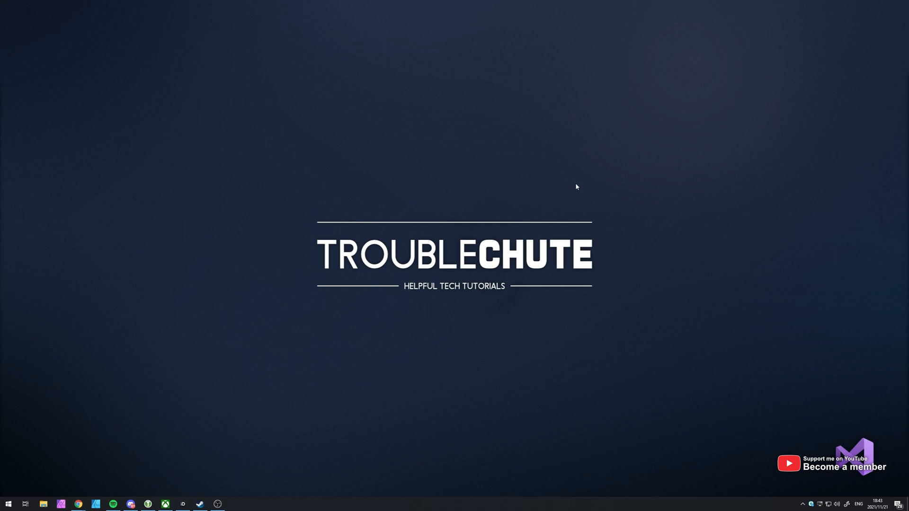
pyautogui.moveTo(510, 226)
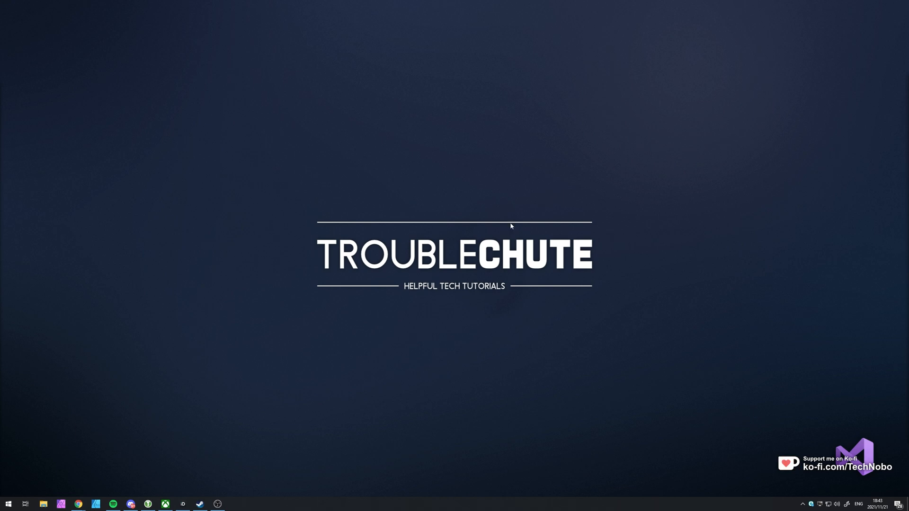
# Open the Windows Start menu.
pyautogui.click(8, 504)
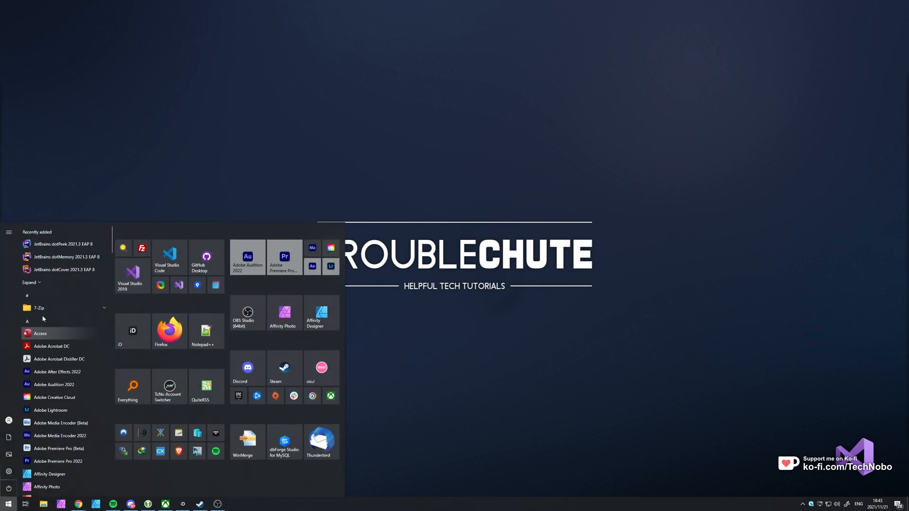
# Launch Visual Studio 2019 and open Tools > Import and Export Settings in export mode.
pyautogui.click(130, 272)
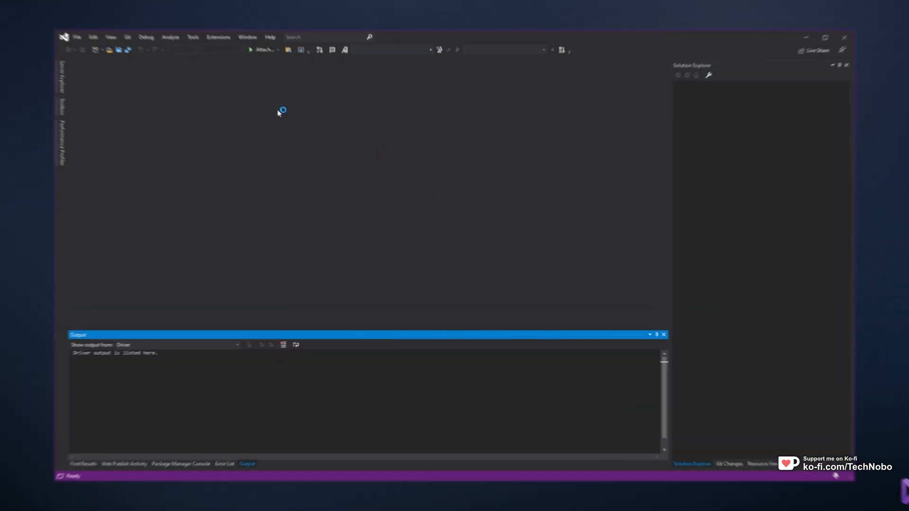
pyautogui.click(157, 7)
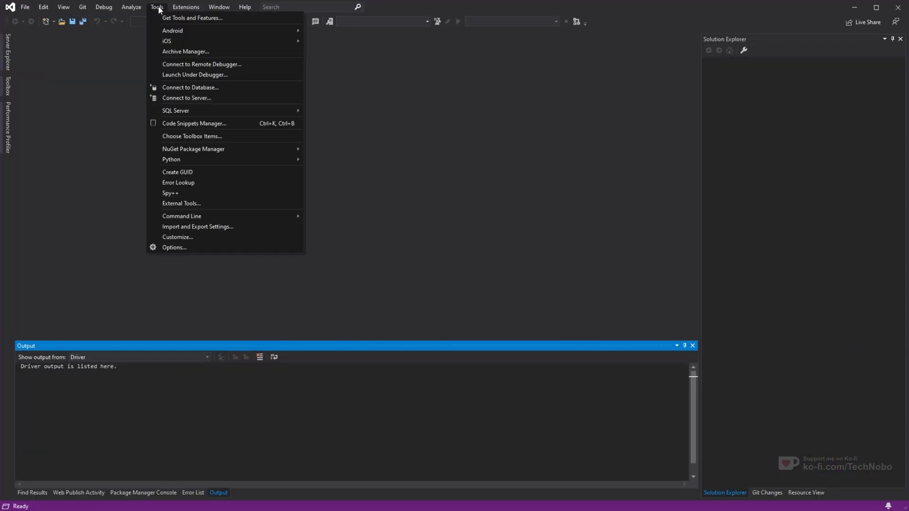
pyautogui.moveTo(197, 226)
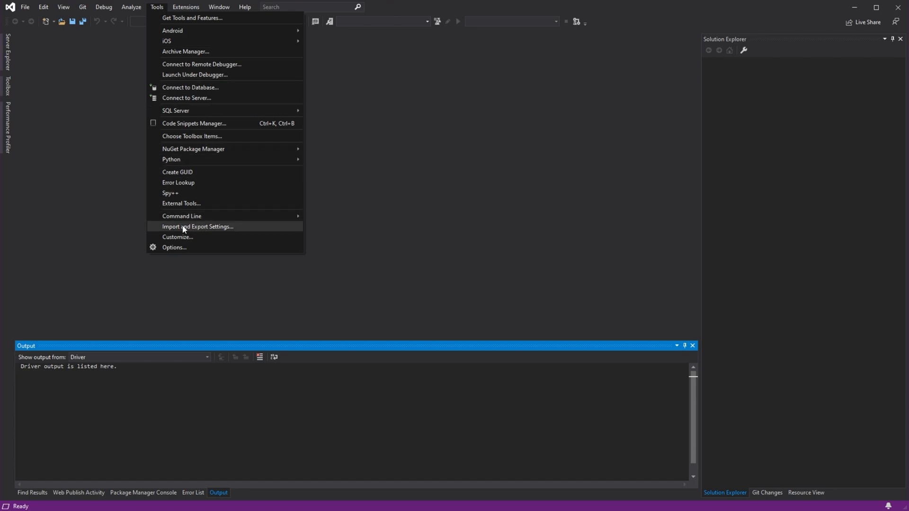
pyautogui.moveTo(235, 229)
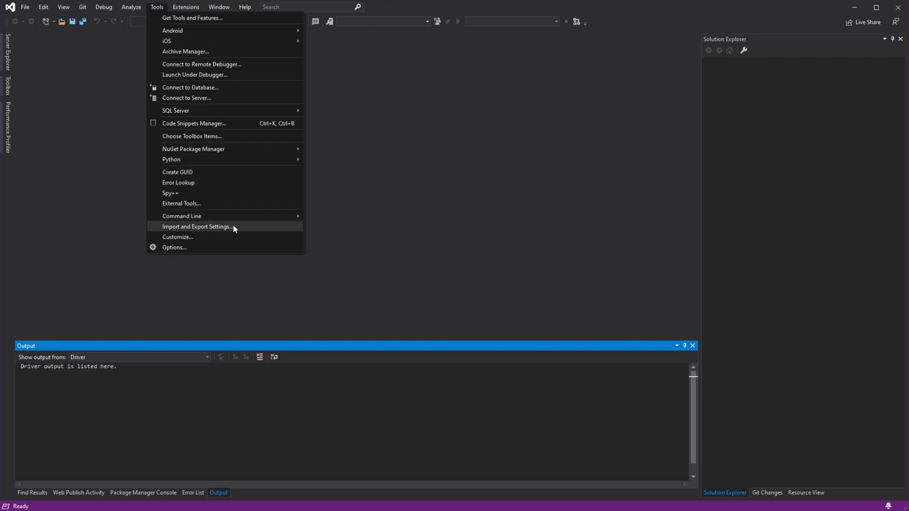
pyautogui.click(196, 227)
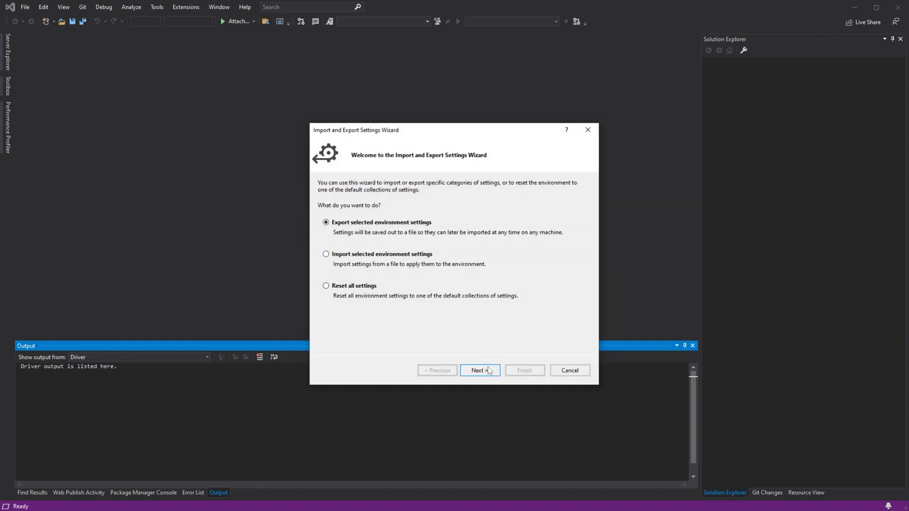
# Review the export settings tree and exclude Live Share from the export.
pyautogui.click(480, 370)
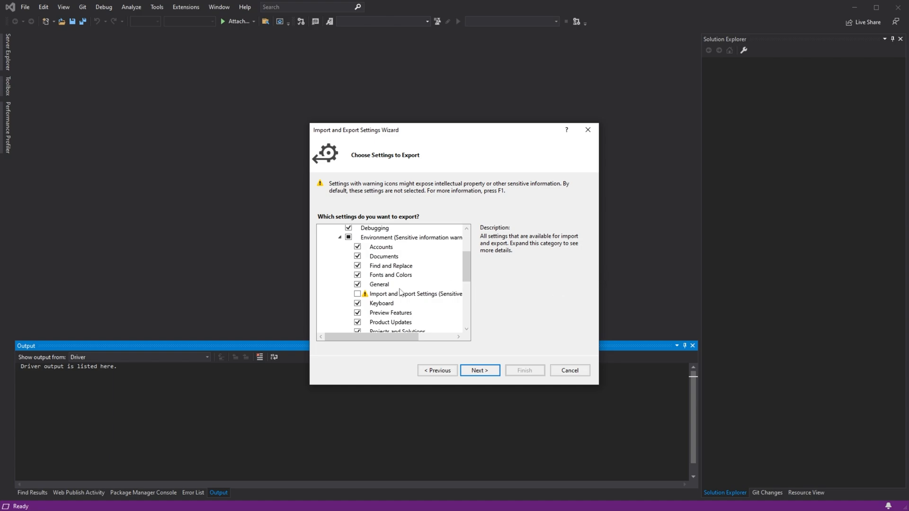
pyautogui.scroll(-3)
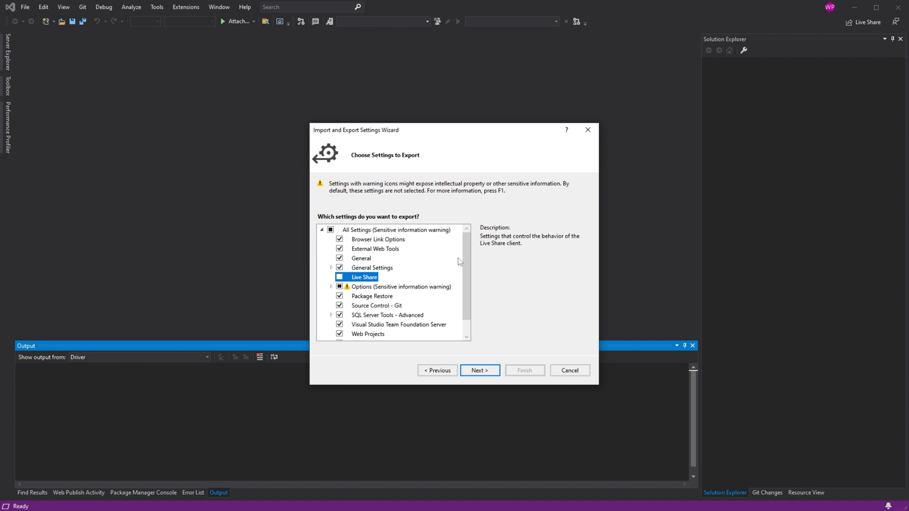
pyautogui.scroll(-3)
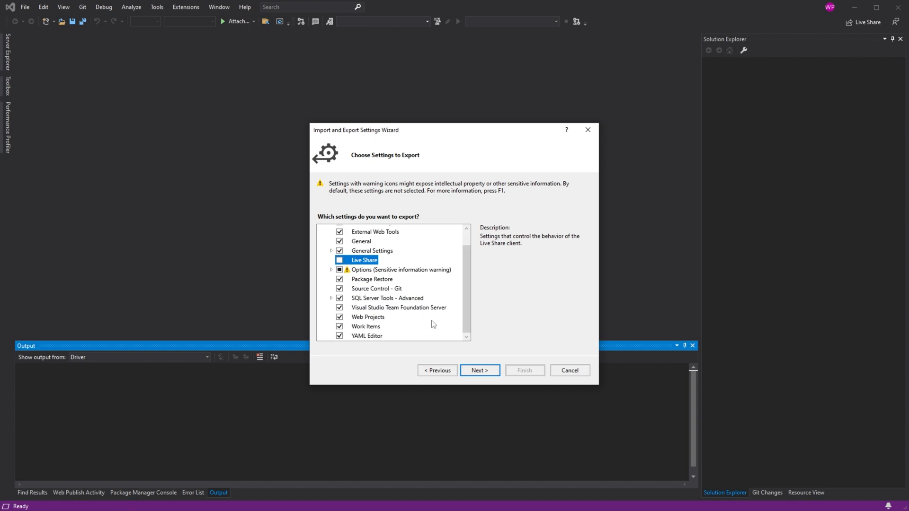
pyautogui.moveTo(397, 248)
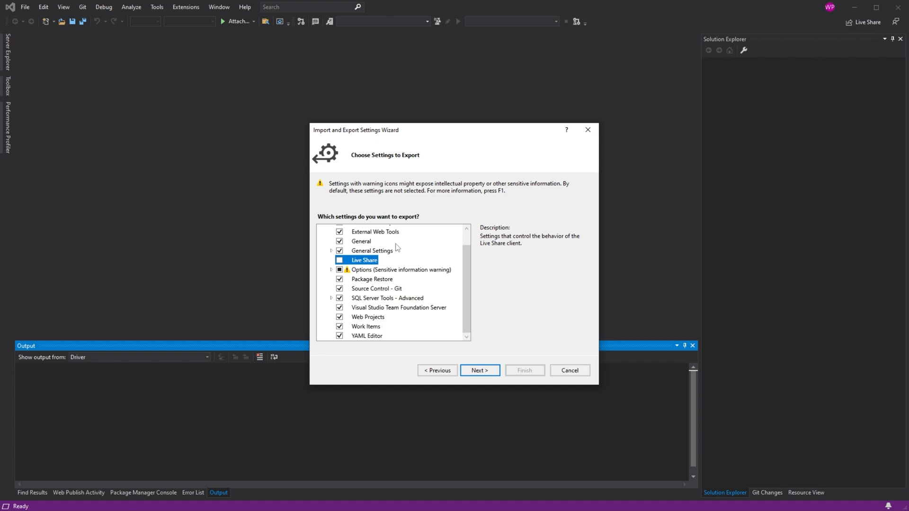
pyautogui.moveTo(441, 281)
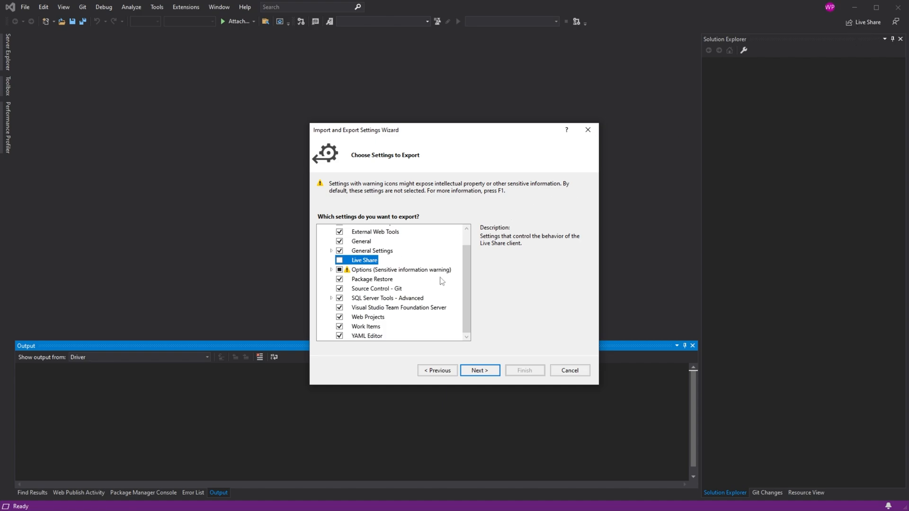
pyautogui.moveTo(462, 308)
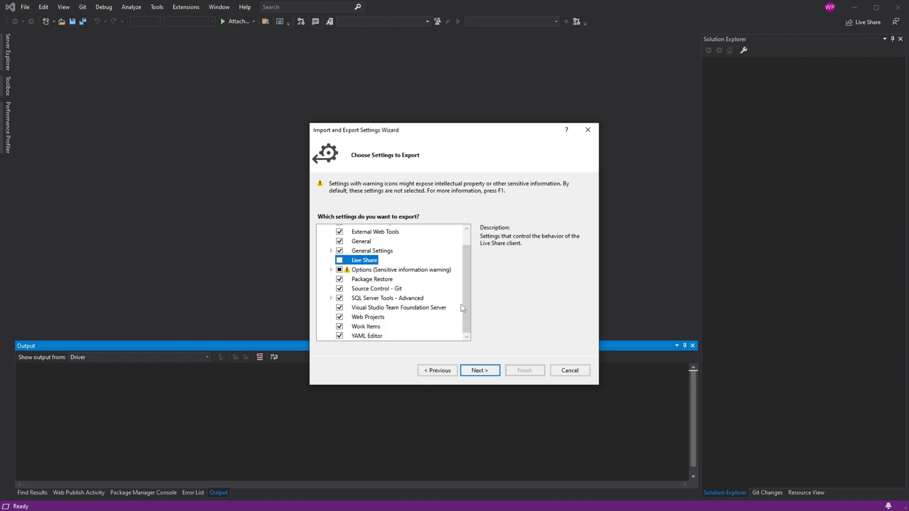
pyautogui.scroll(3)
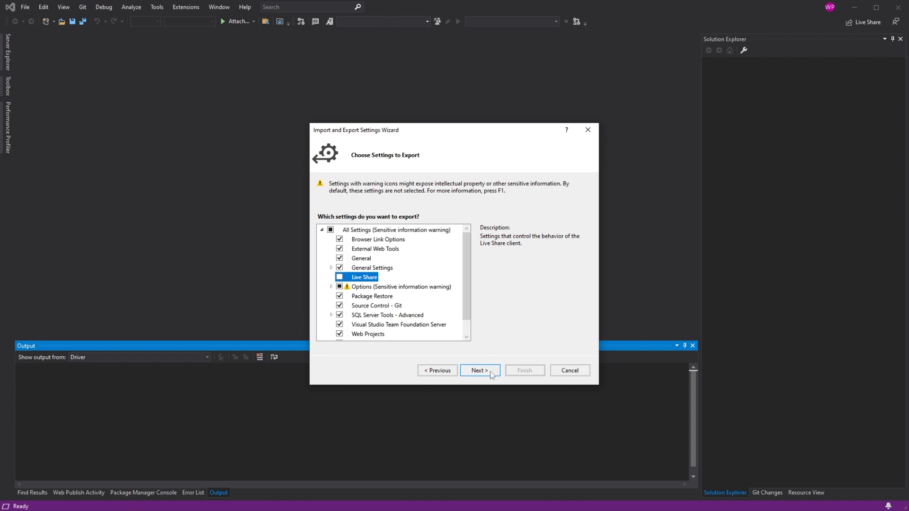
# Export settings to Exported-2021-11-21.vssettings in Documents and close the wizard.
pyautogui.click(479, 370)
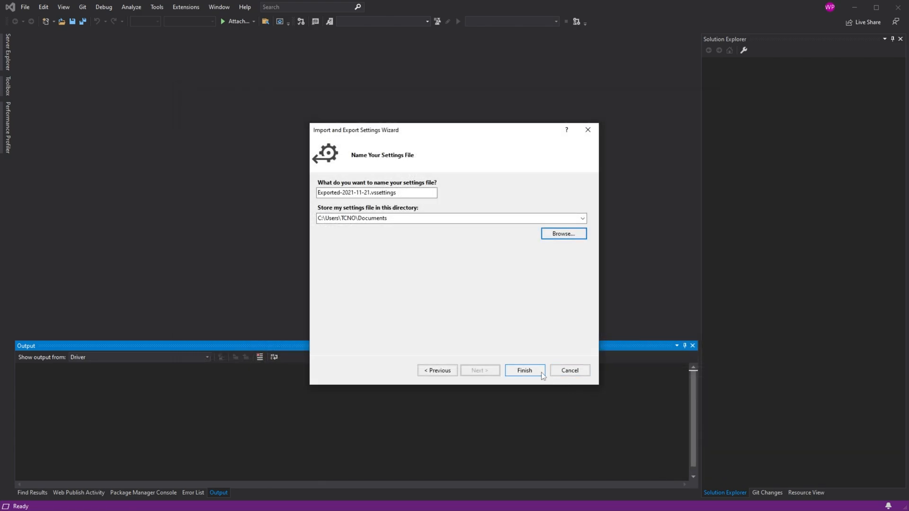
pyautogui.click(524, 370)
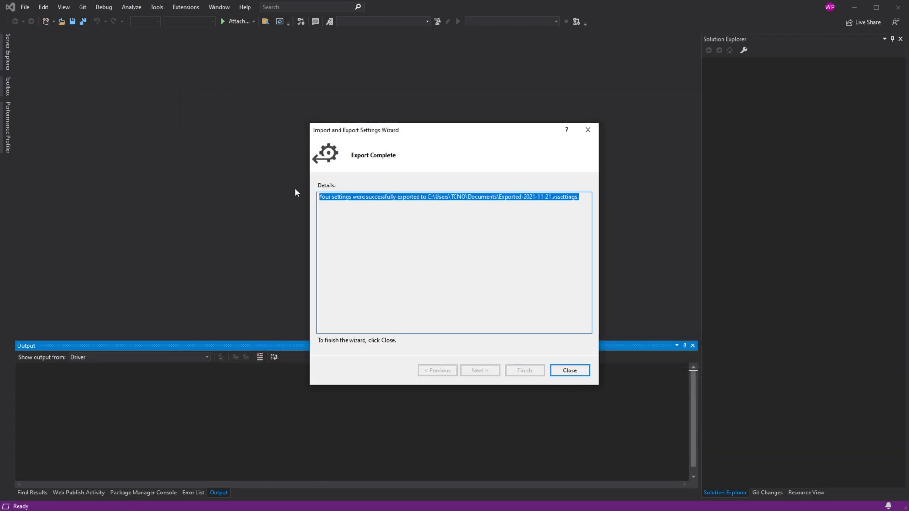
pyautogui.click(569, 370)
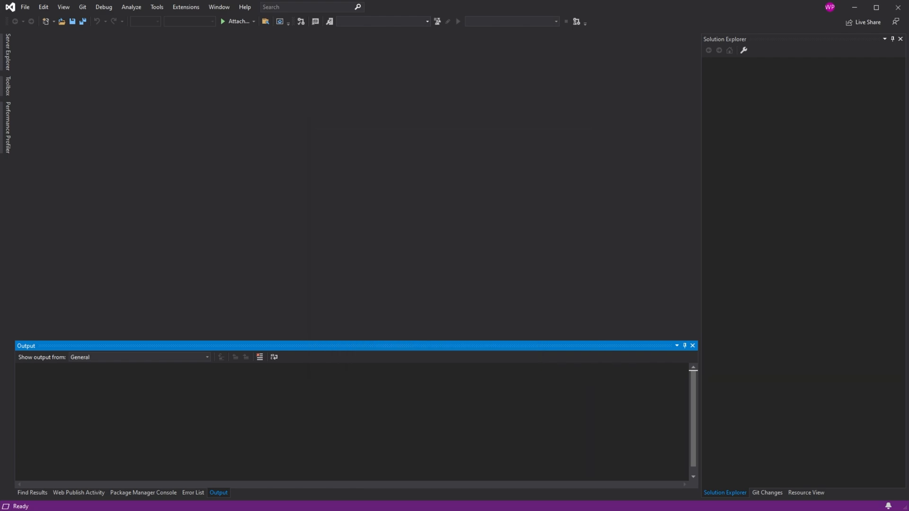
# Launch Visual Studio 2022 from Start and open the Import and Export Settings wizard.
pyautogui.click(8, 503)
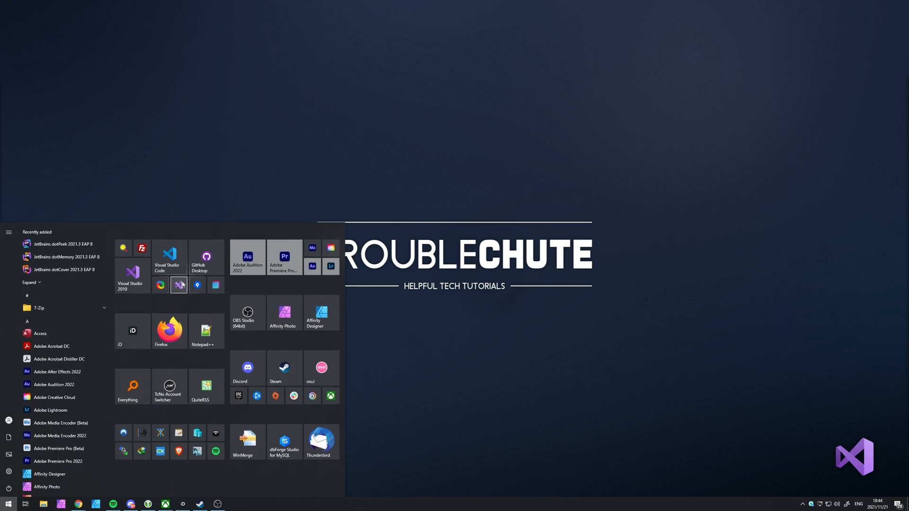
pyautogui.click(132, 274)
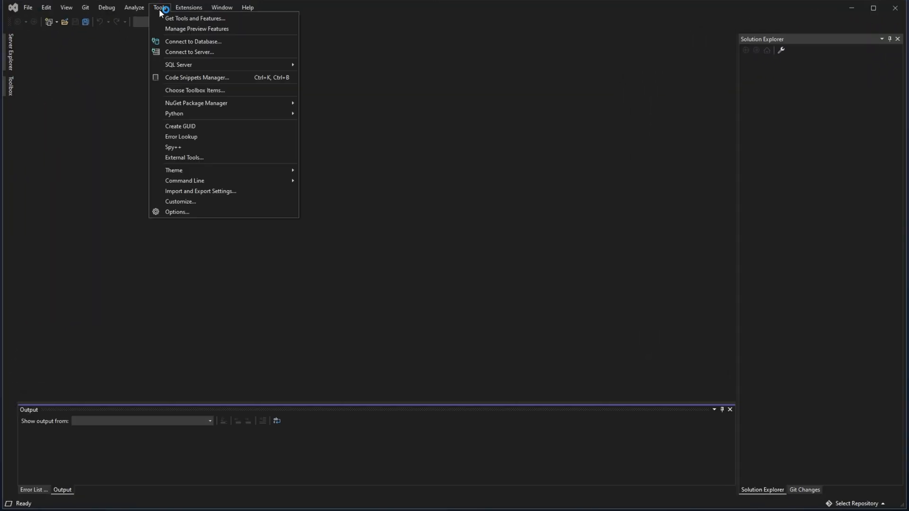
pyautogui.click(201, 191)
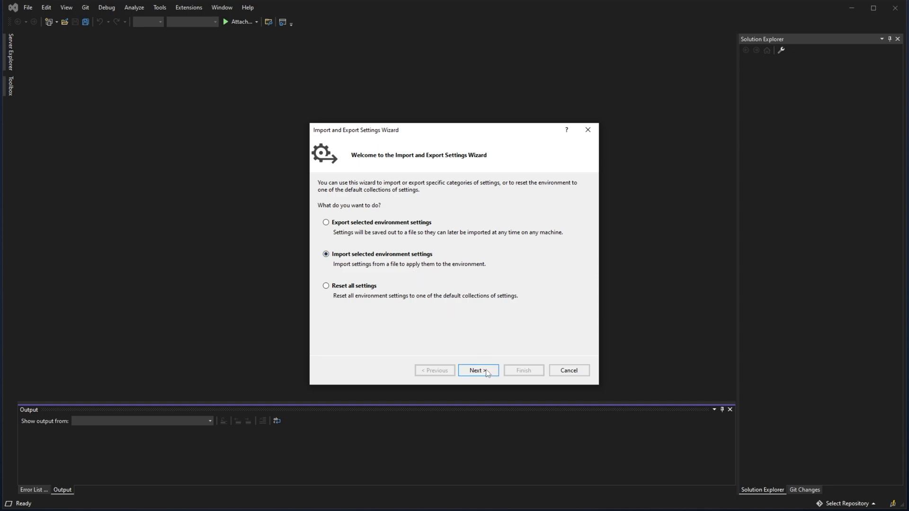
# Back up current Visual Studio 2022 settings to a file in Documents.
pyautogui.click(478, 370)
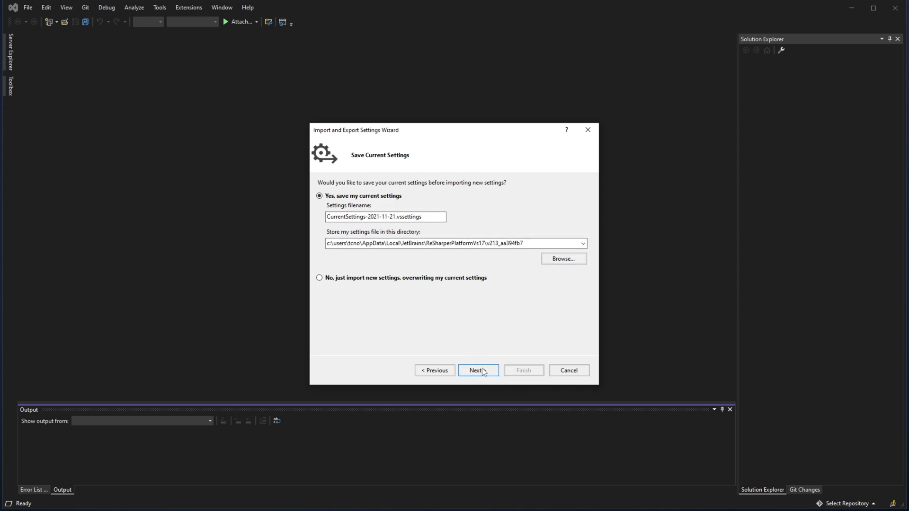
pyautogui.click(562, 258)
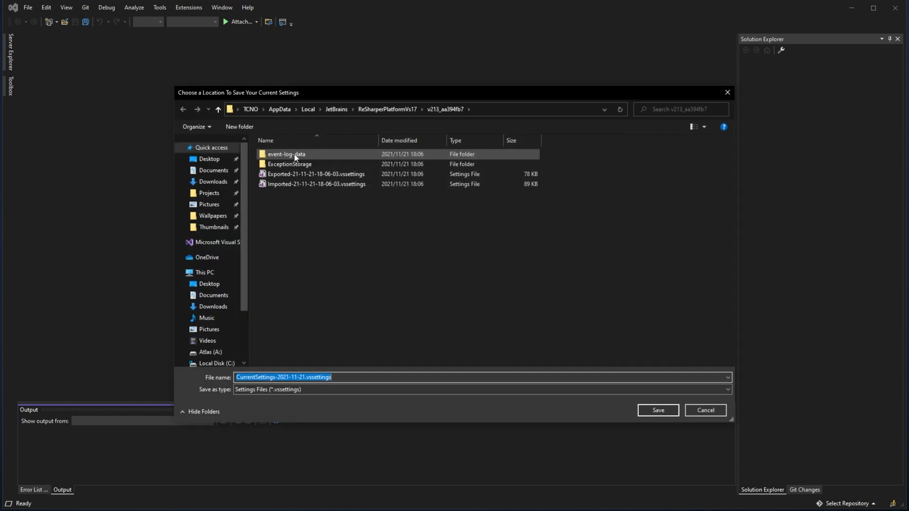
pyautogui.click(213, 170)
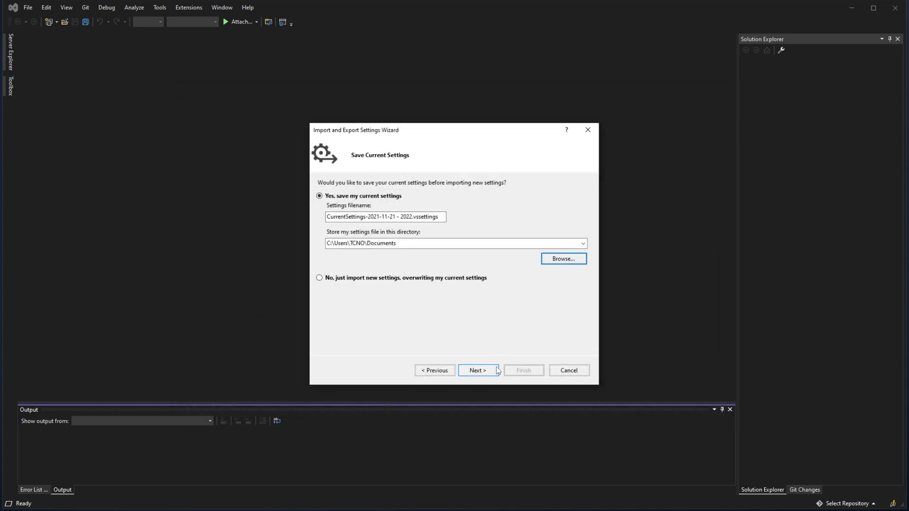
pyautogui.click(477, 370)
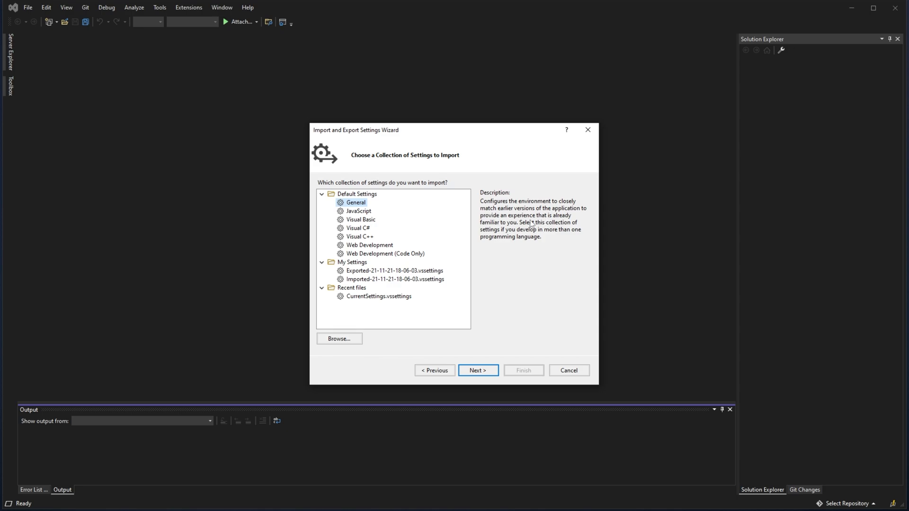
# Load Exported-2021-11-21.vssettings from Documents and list its importable settings.
pyautogui.click(339, 338)
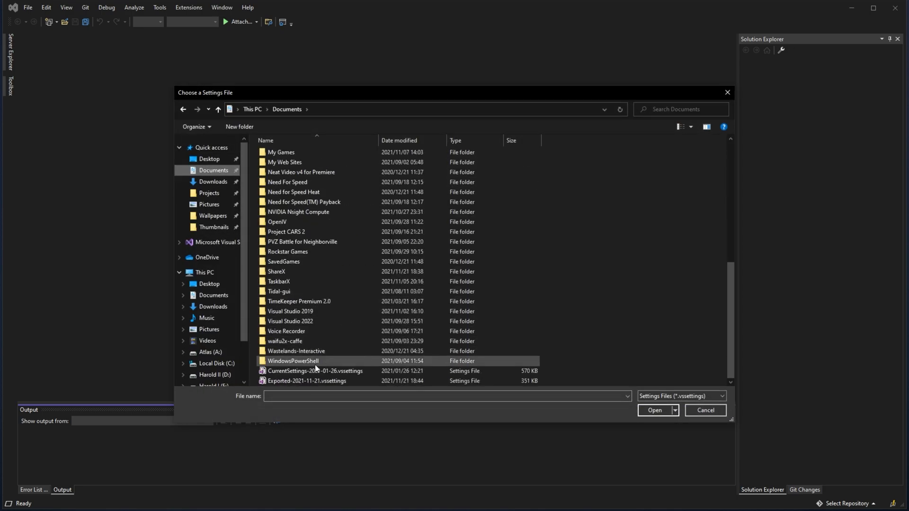
pyautogui.click(308, 380)
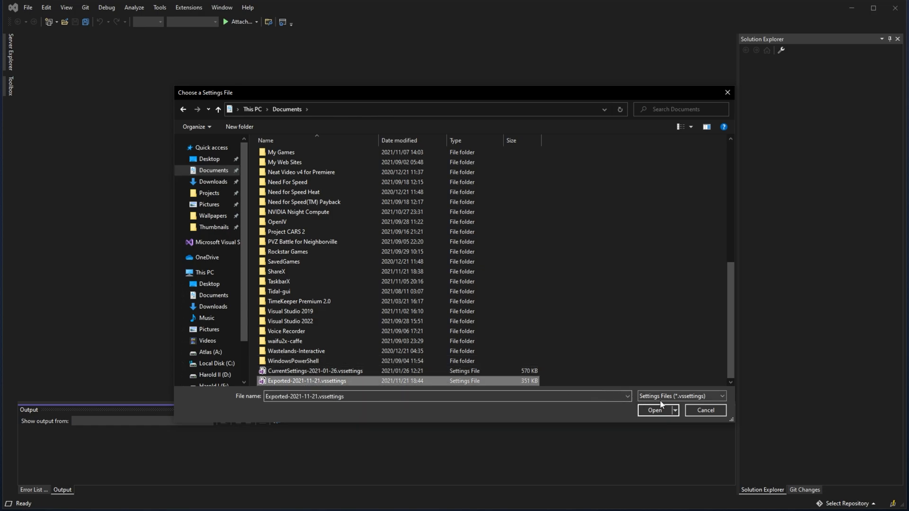
pyautogui.click(654, 411)
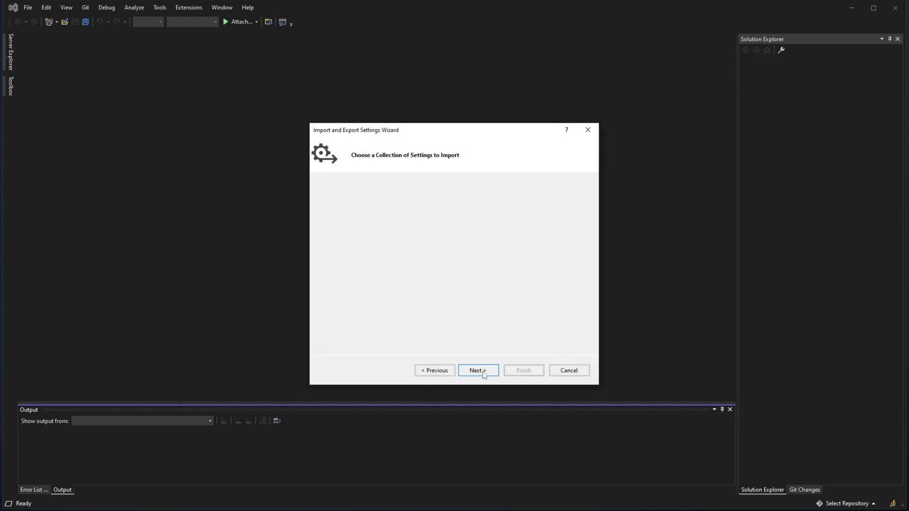
pyautogui.click(477, 370)
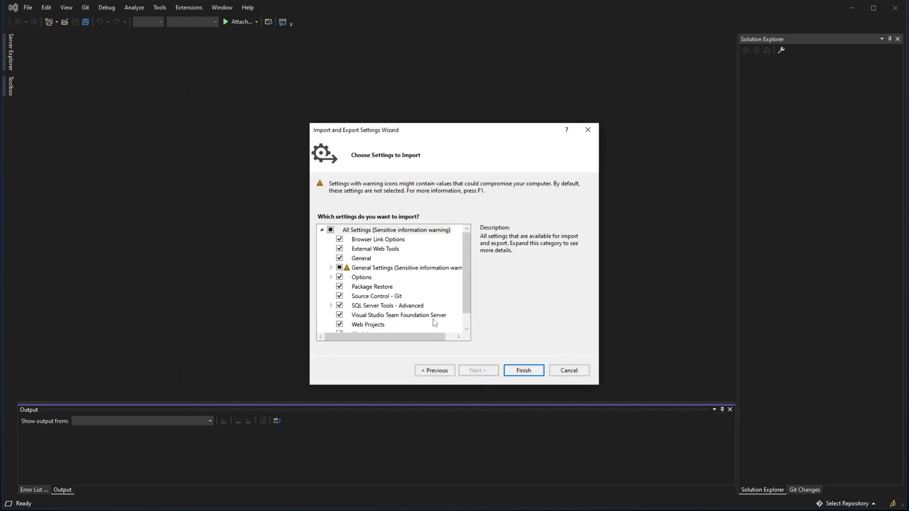
# Import all settings and scroll through the completion warnings and errors.
pyautogui.click(522, 370)
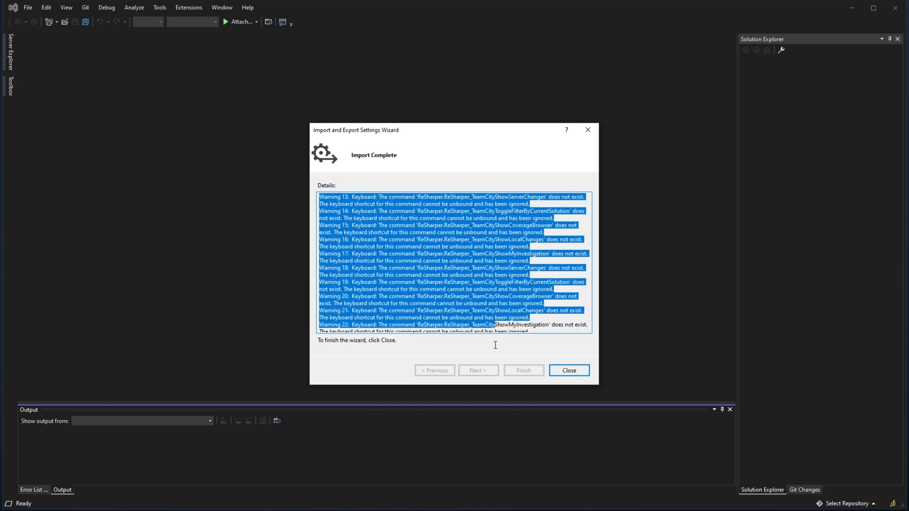
pyautogui.scroll(-3)
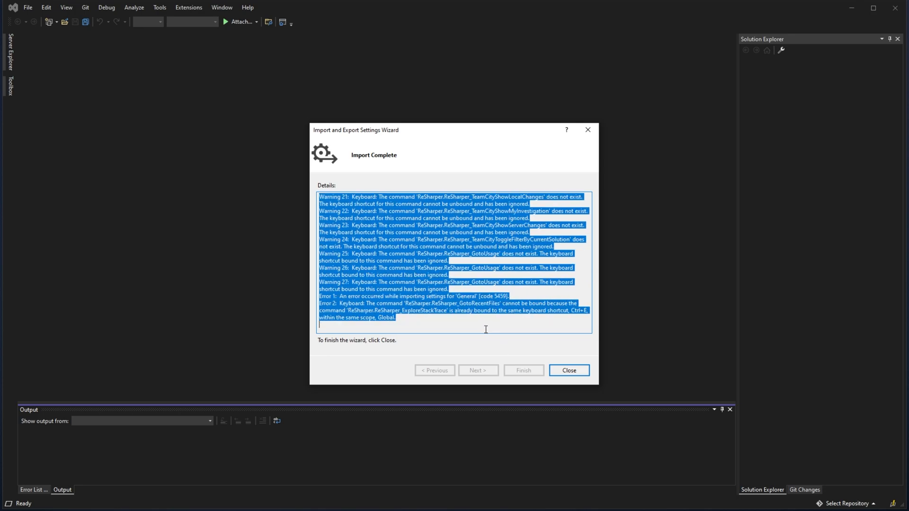
pyautogui.scroll(3)
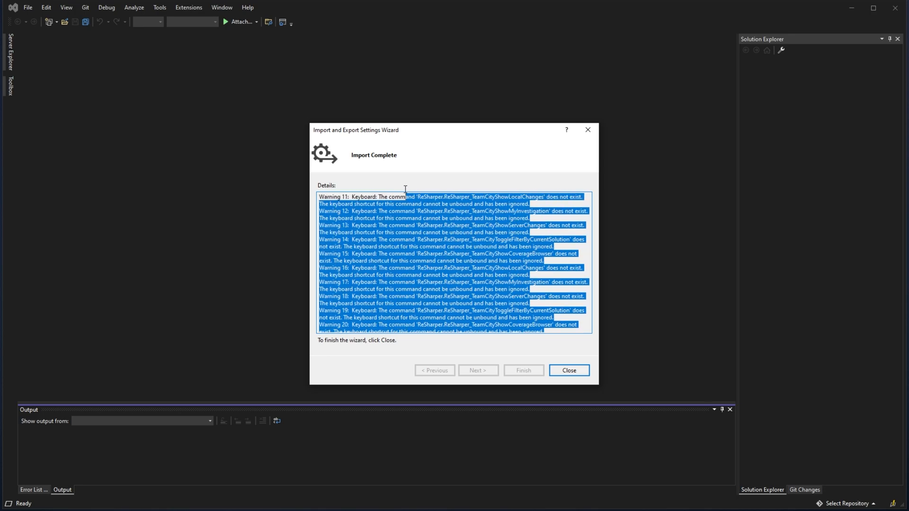
pyautogui.scroll(3)
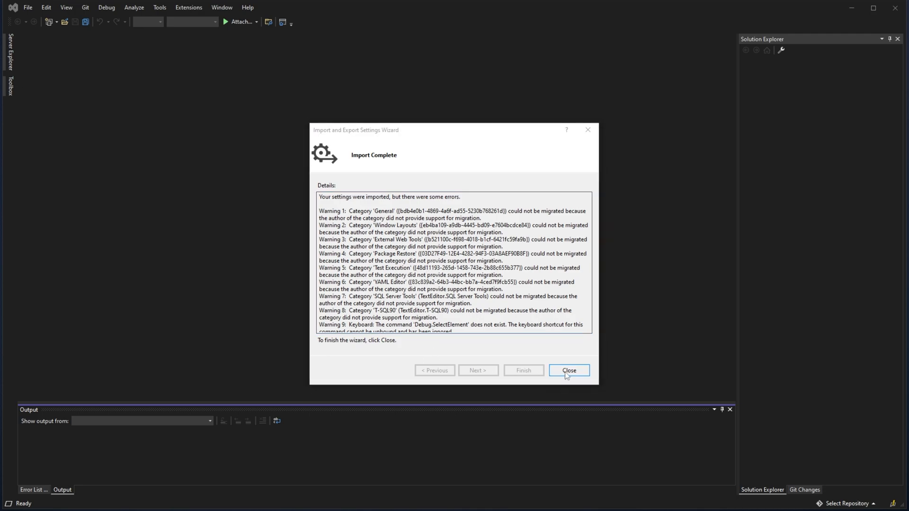
# Close the import wizard and scroll the Output window's code snippet messages.
pyautogui.click(568, 370)
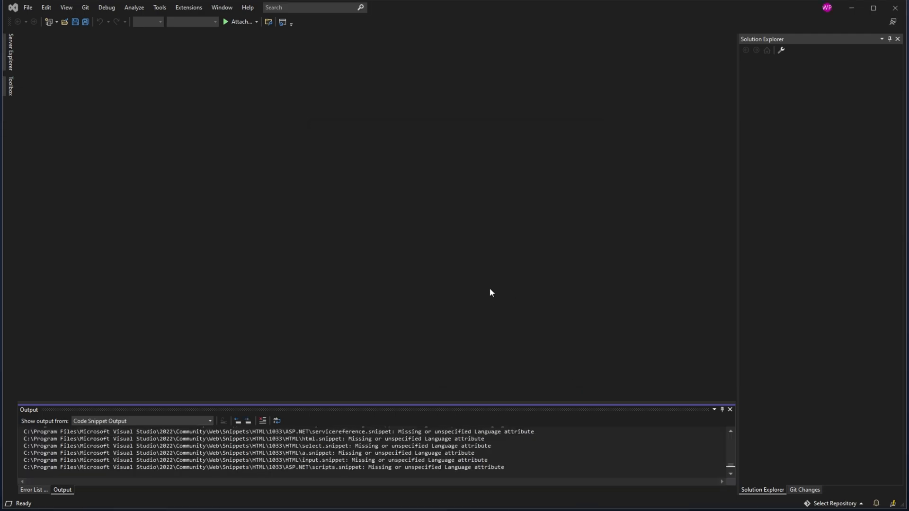
pyautogui.scroll(-3)
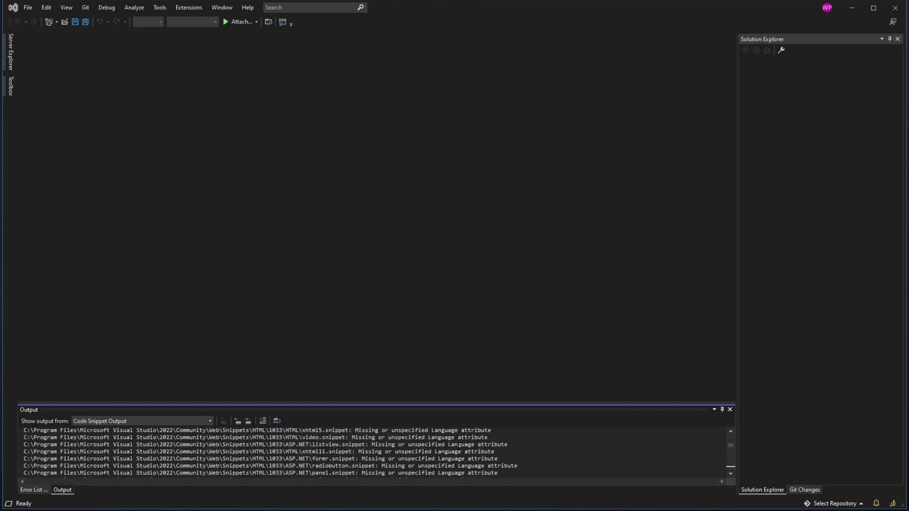
pyautogui.scroll(-3)
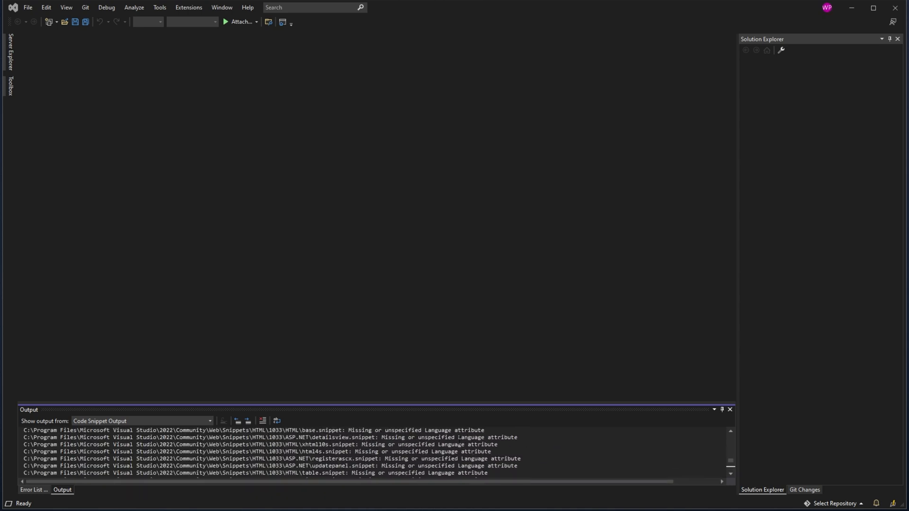
pyautogui.scroll(-3)
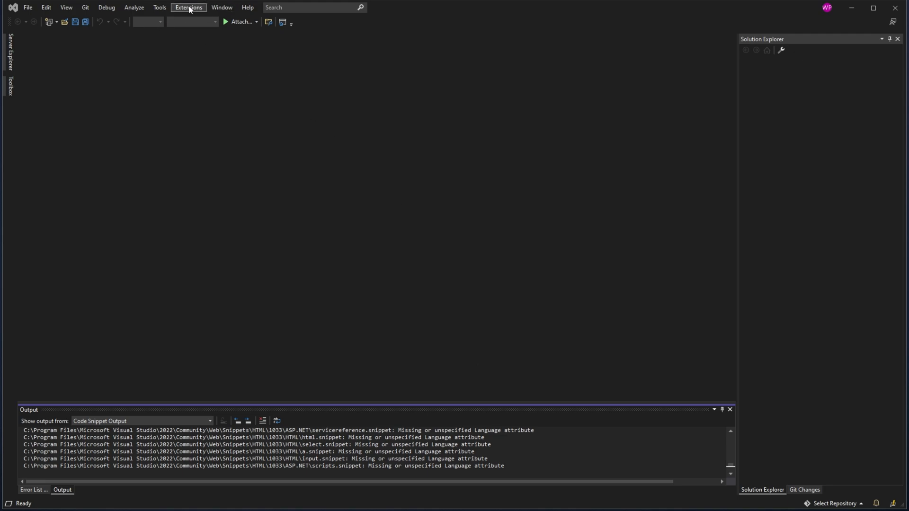
# Open Extensions > Manage Extensions and browse the online extensions list.
pyautogui.click(188, 7)
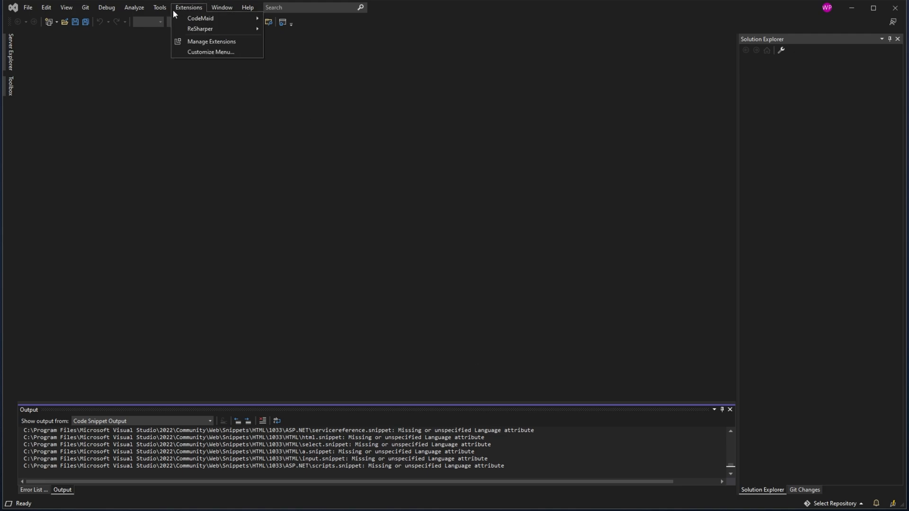
pyautogui.click(211, 41)
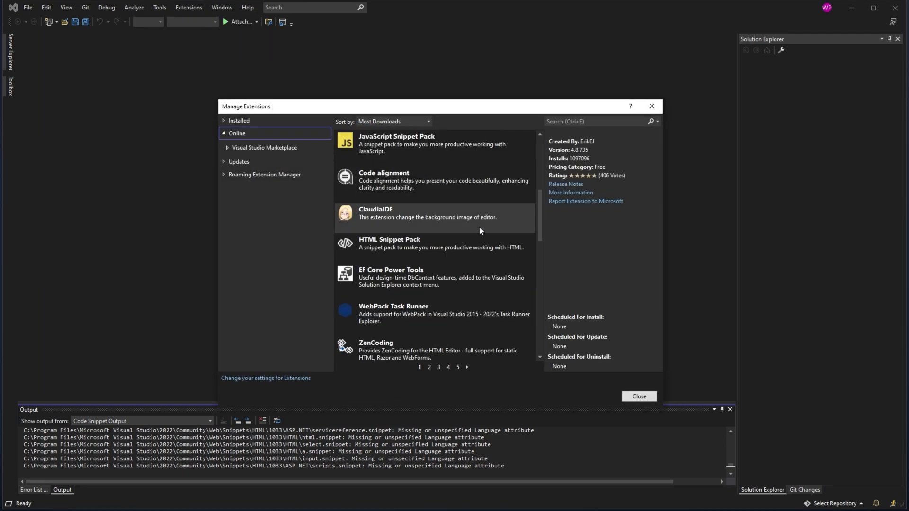
pyautogui.scroll(3)
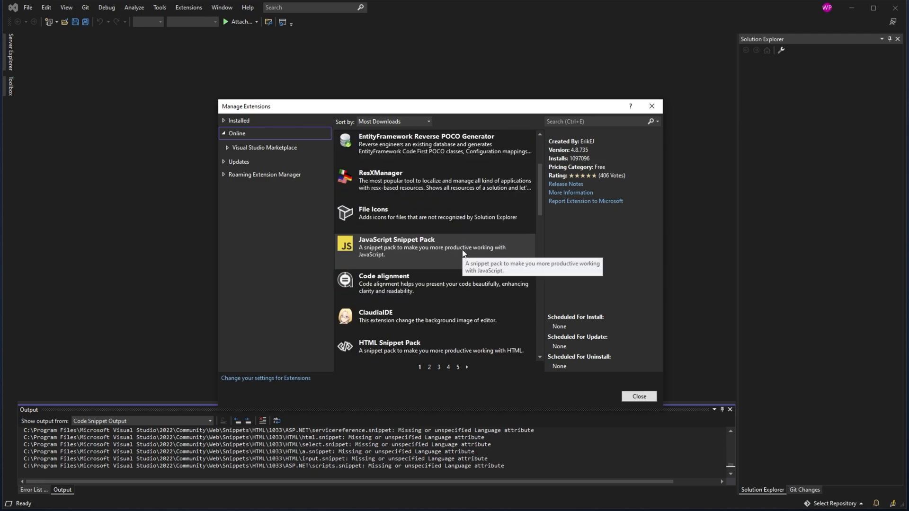
pyautogui.scroll(-3)
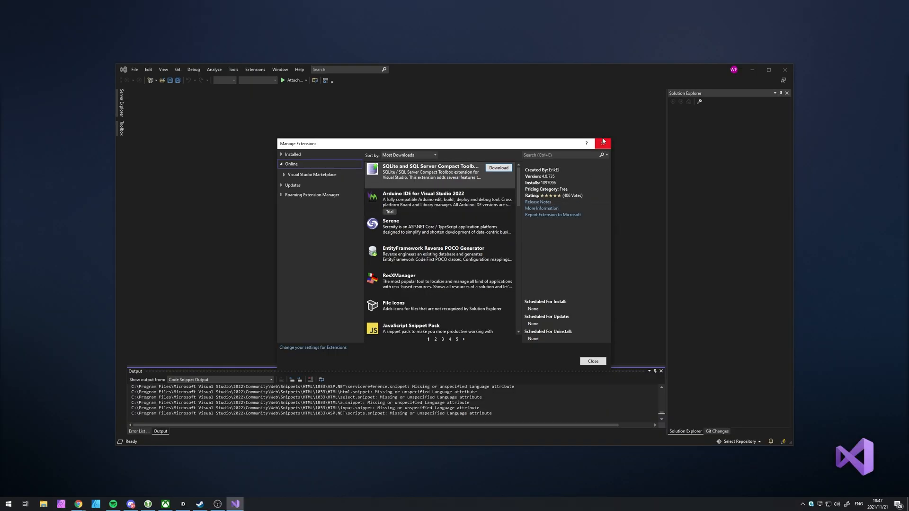
# Close the Manage Extensions window, then exit Visual Studio 2022 to the desktop.
pyautogui.click(602, 143)
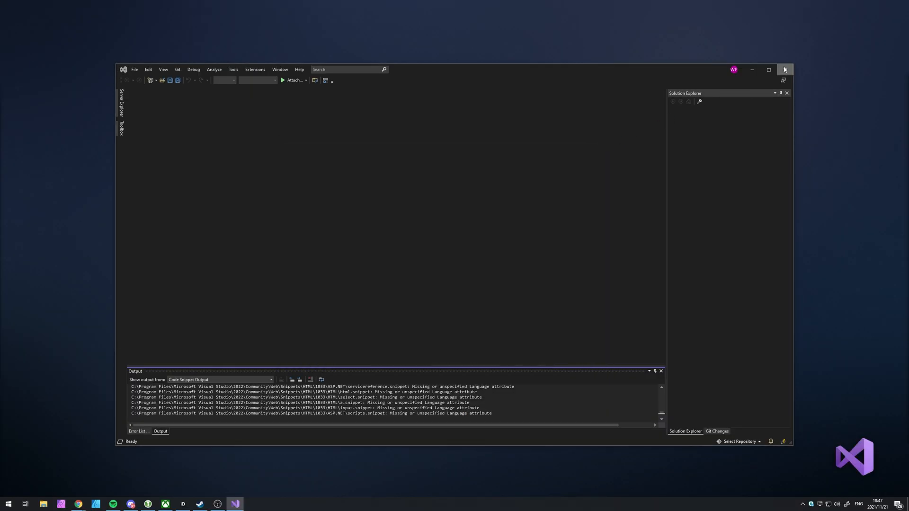
pyautogui.click(784, 69)
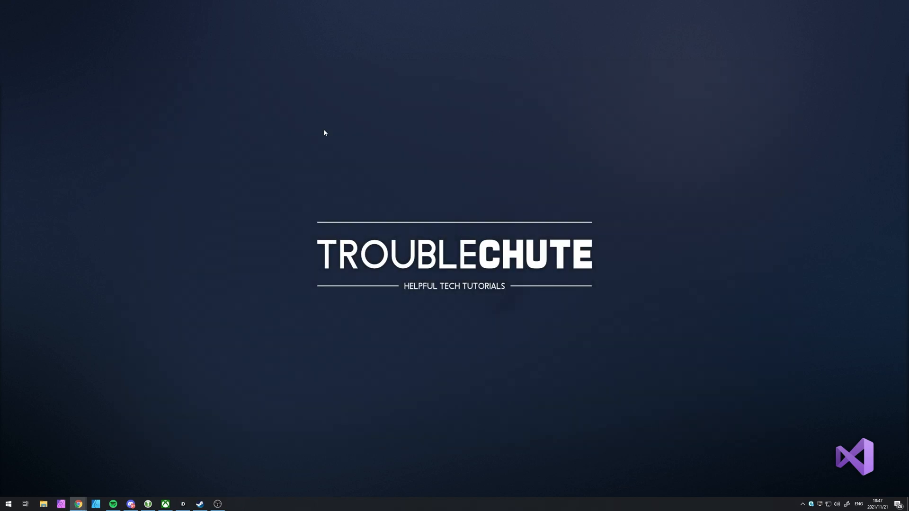